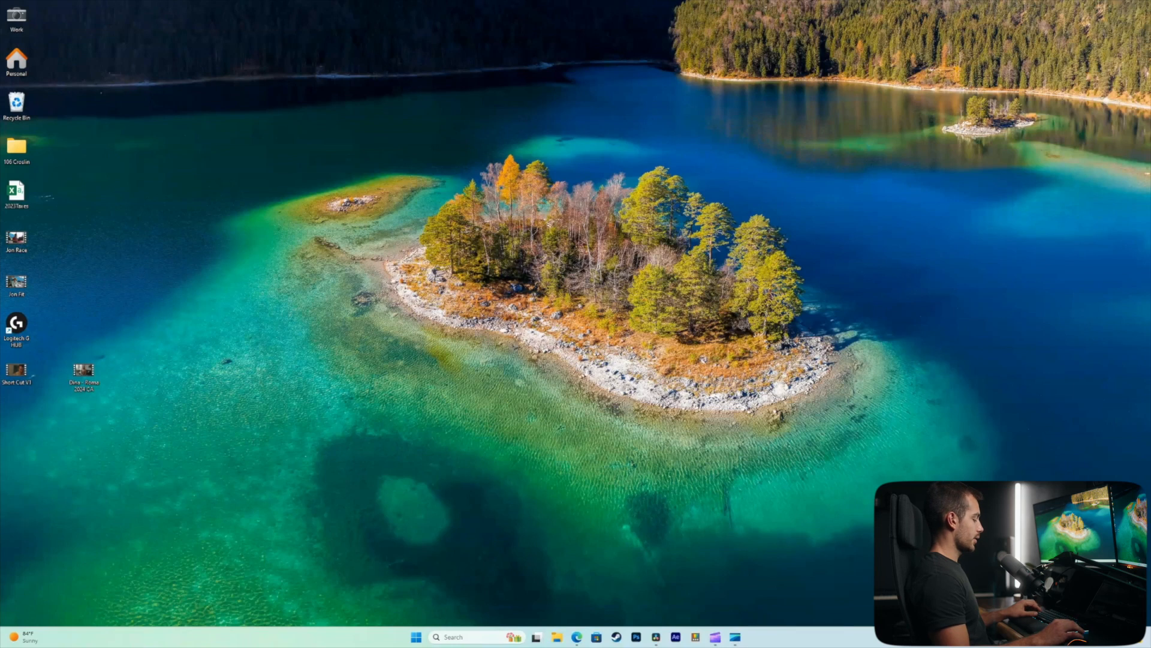
Step: Launch Hyper-V Manager from the Windows search box
left_click(417, 636)
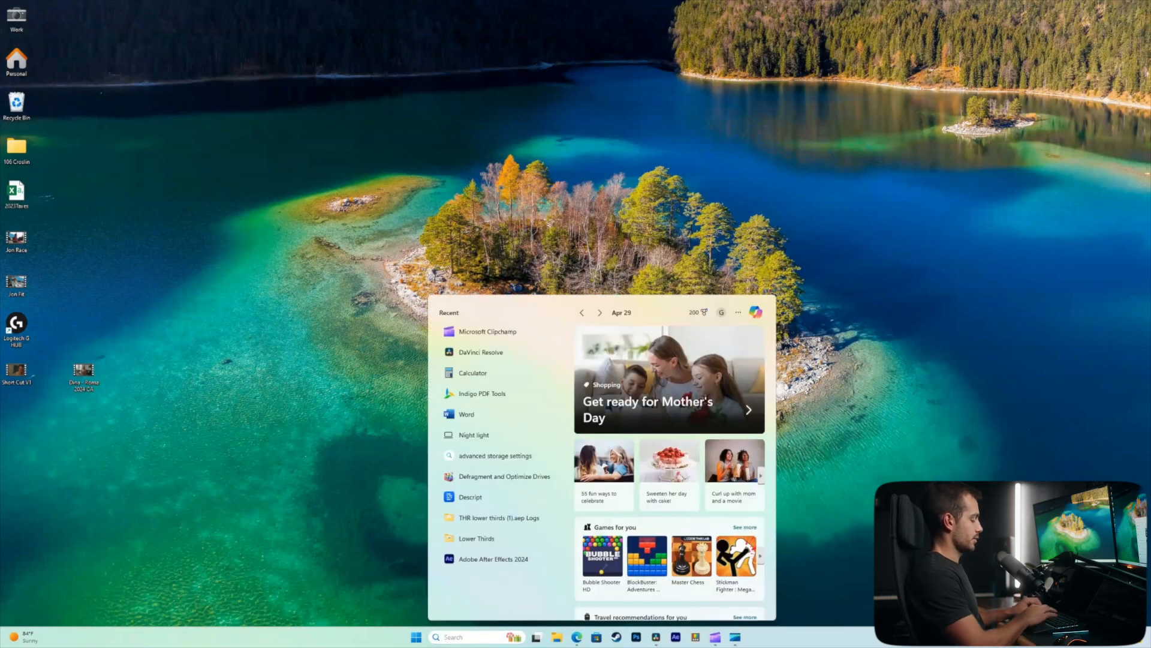
type("hyper-V Manager")
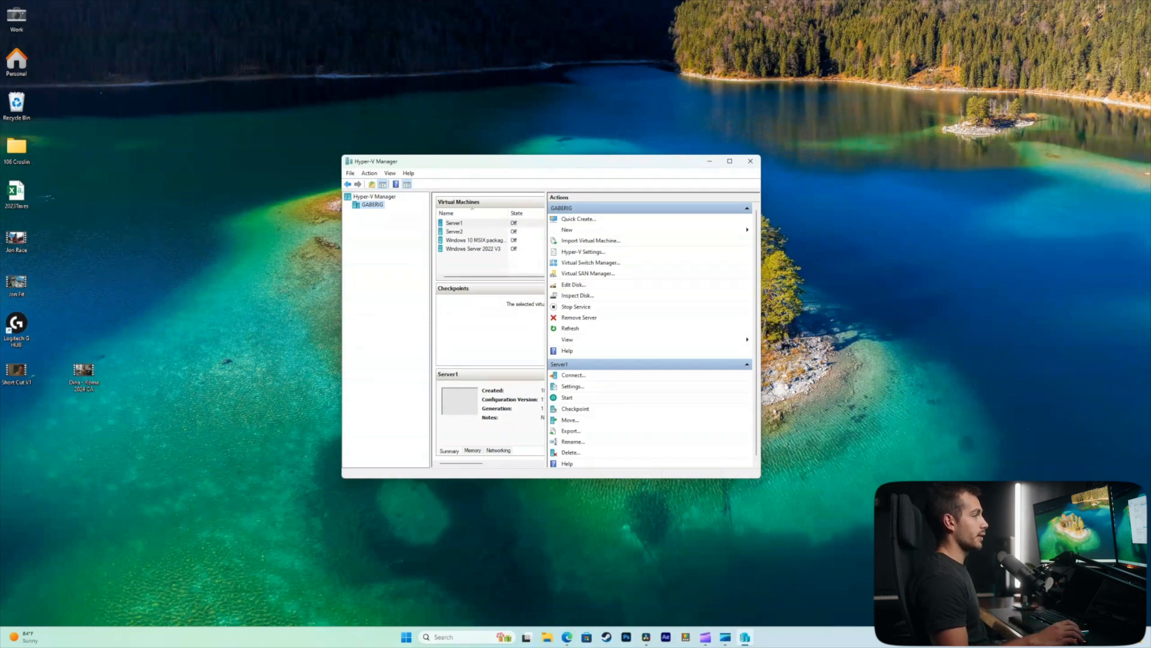
Step: Select the Server1 virtual machine and bring up its context menu of actions
right_click(453, 223)
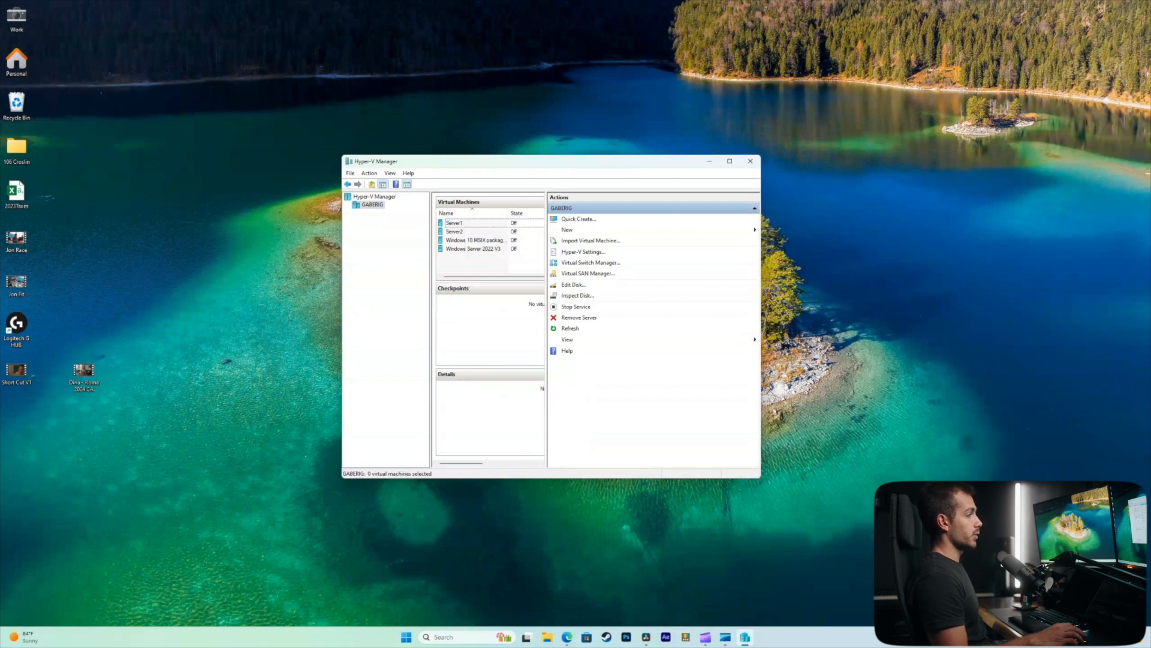
left_click(453, 223)
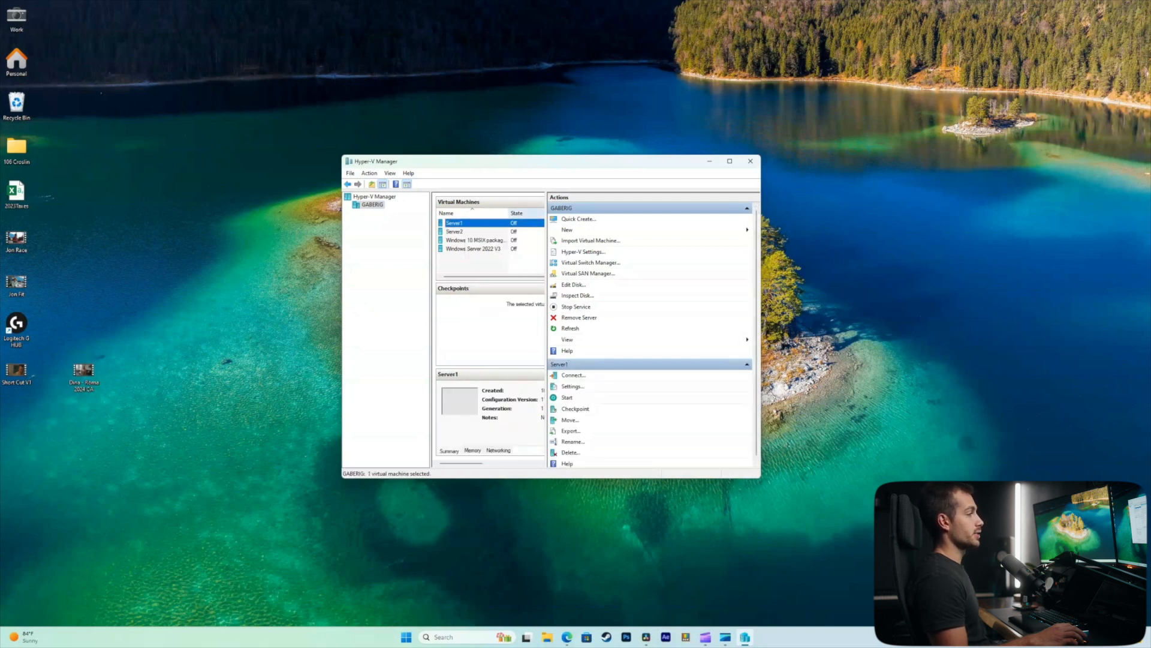
right_click(453, 223)
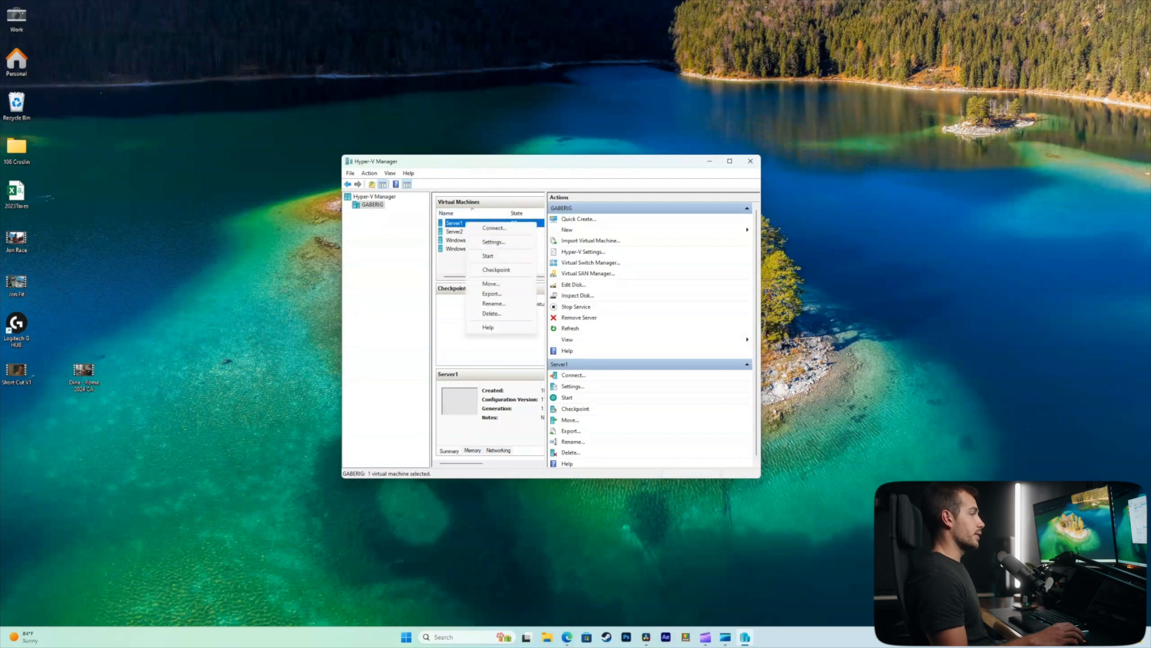
Step: In Server1's settings, review the IDE controller, DVD drive and SCSI controller pages
left_click(492, 241)
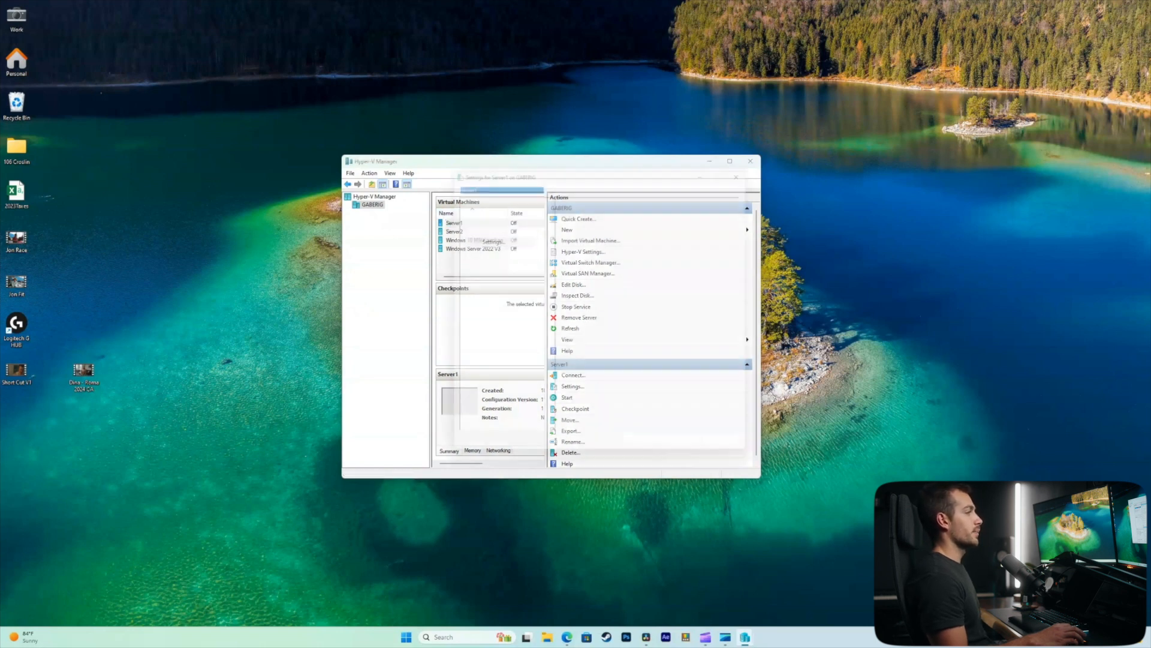
left_click(573, 386)
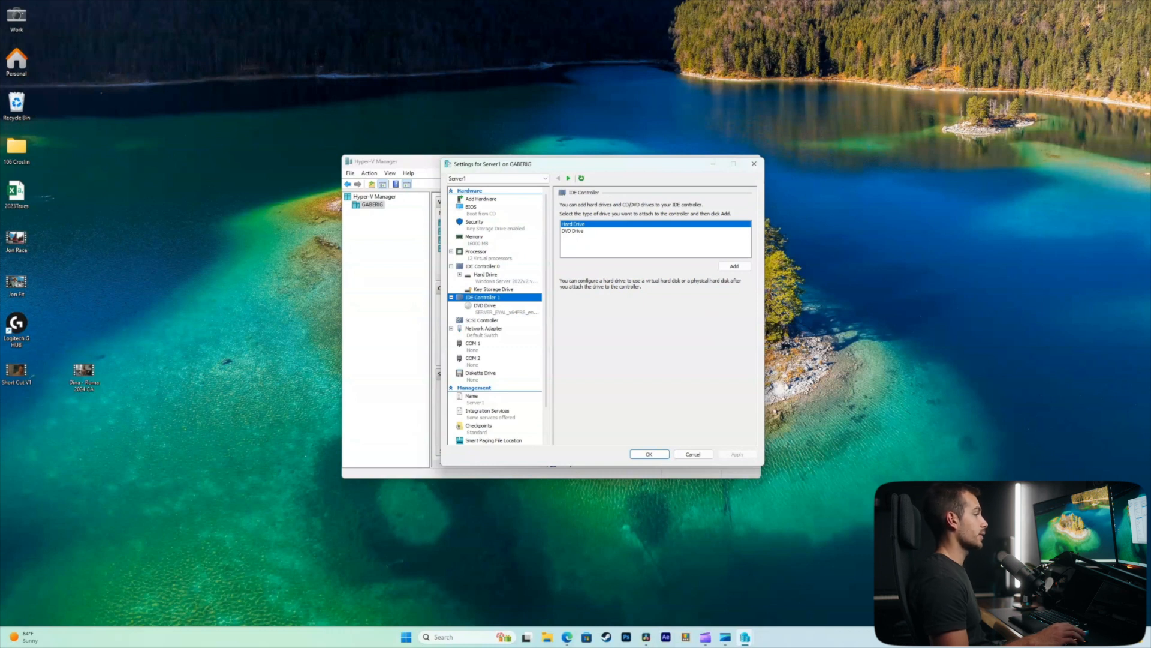
left_click(485, 305)
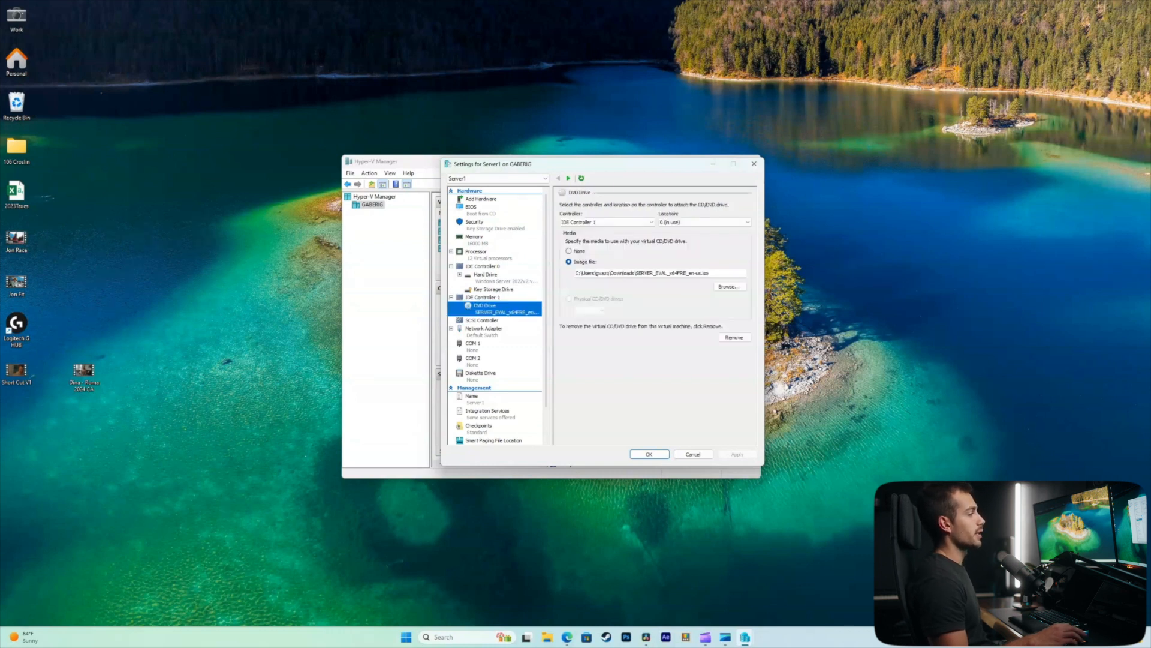
left_click(482, 319)
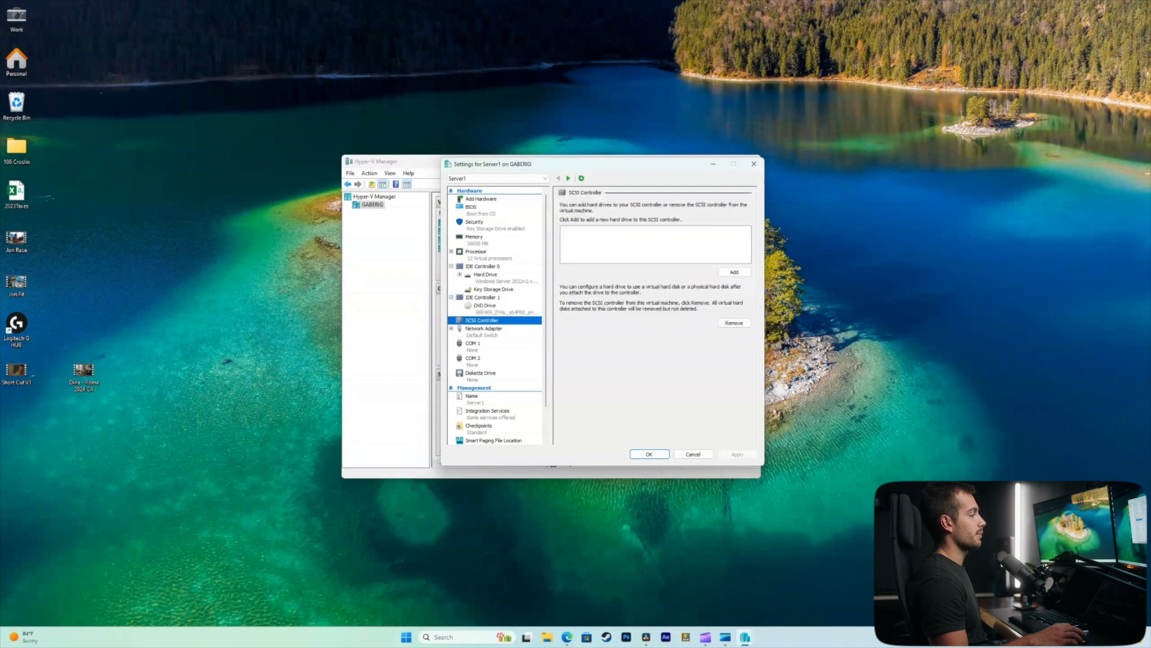
left_click(733, 272)
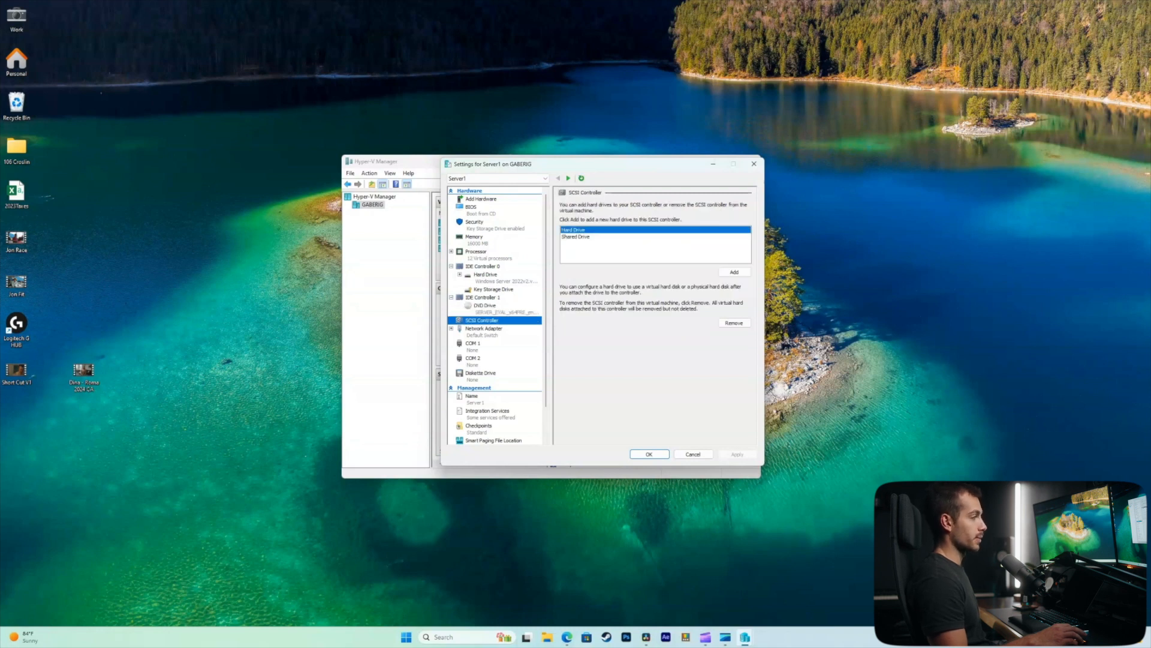
left_click(484, 305)
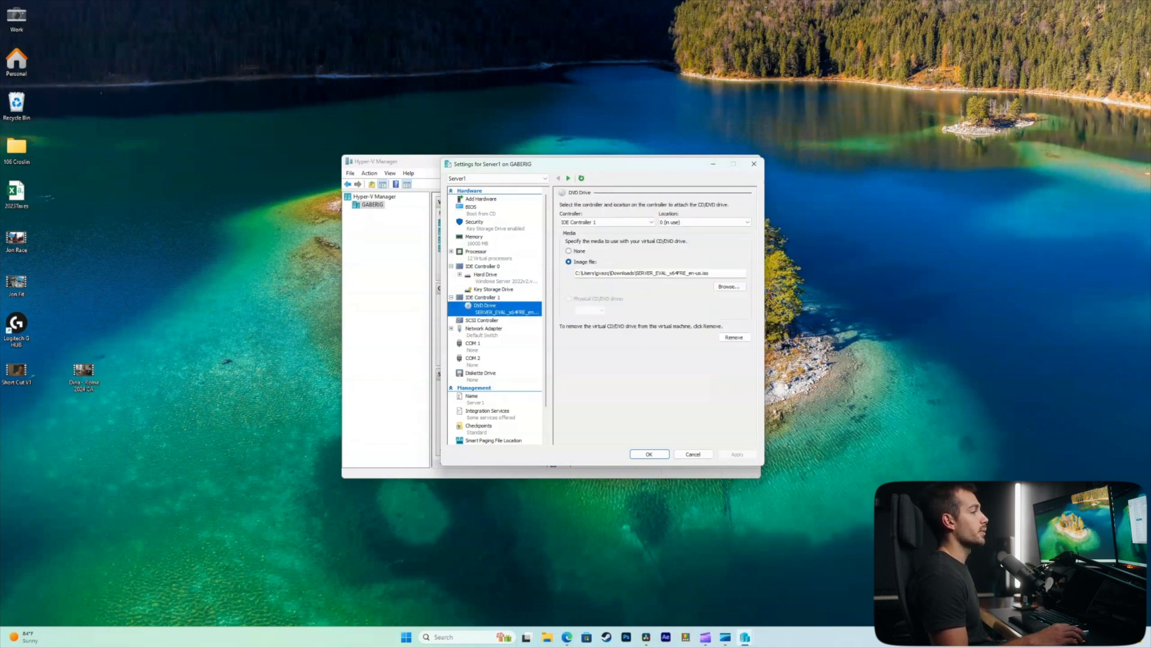
Step: Add a new hard drive on the SCSI Controller and browse for its virtual disk file
left_click(482, 297)
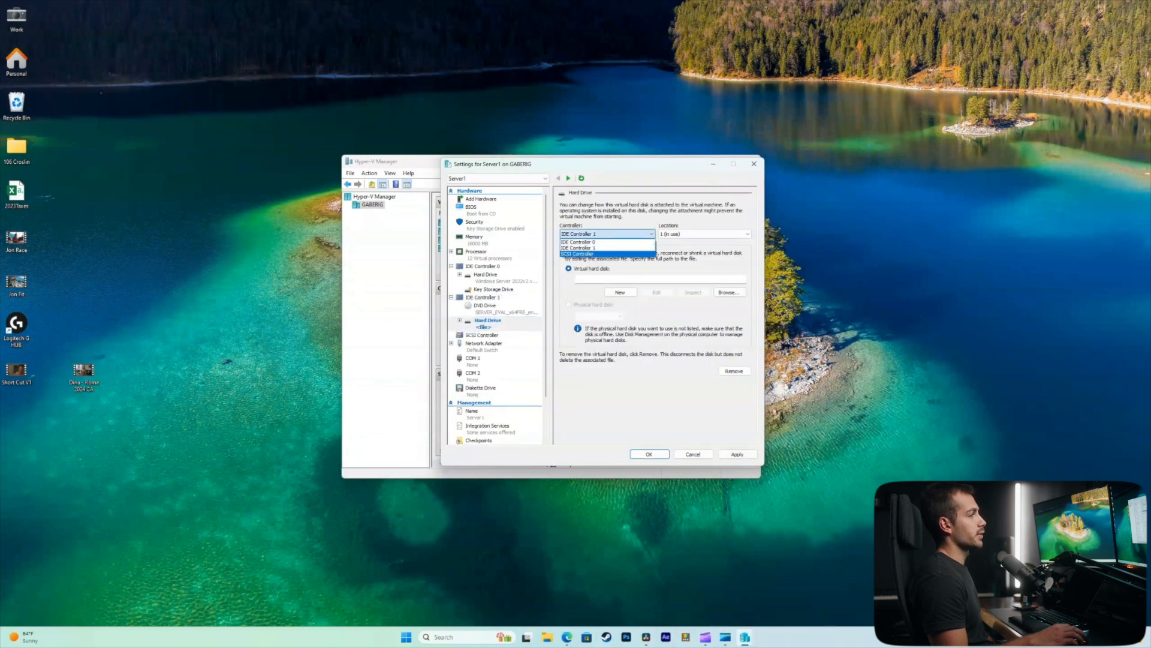
left_click(576, 254)
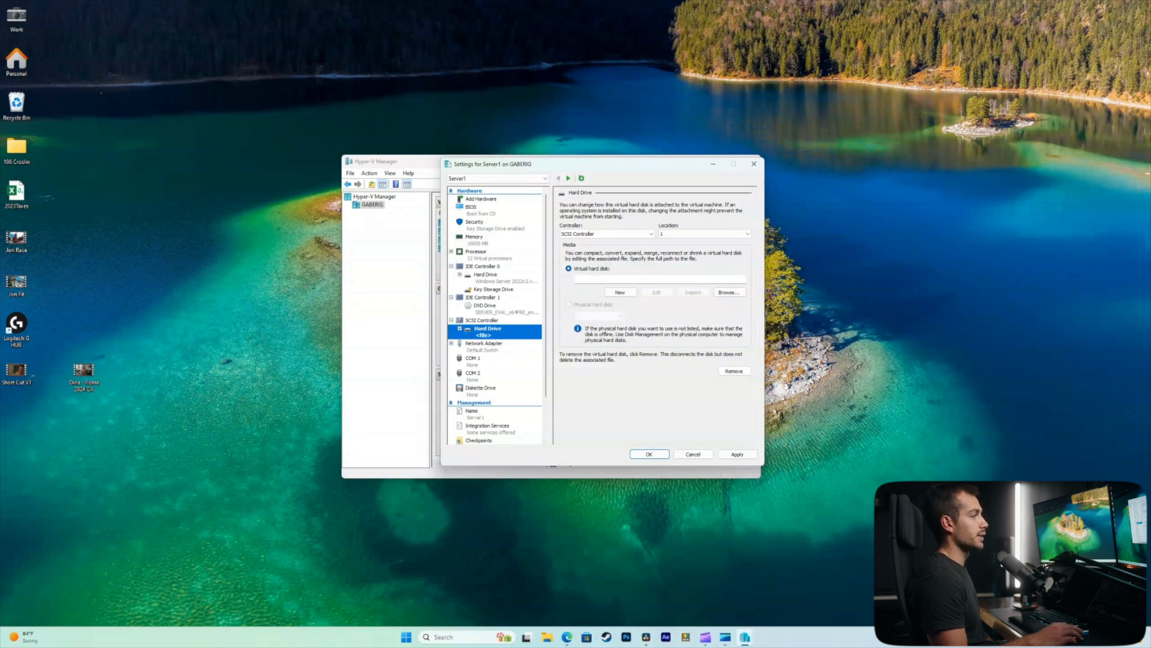
left_click(728, 293)
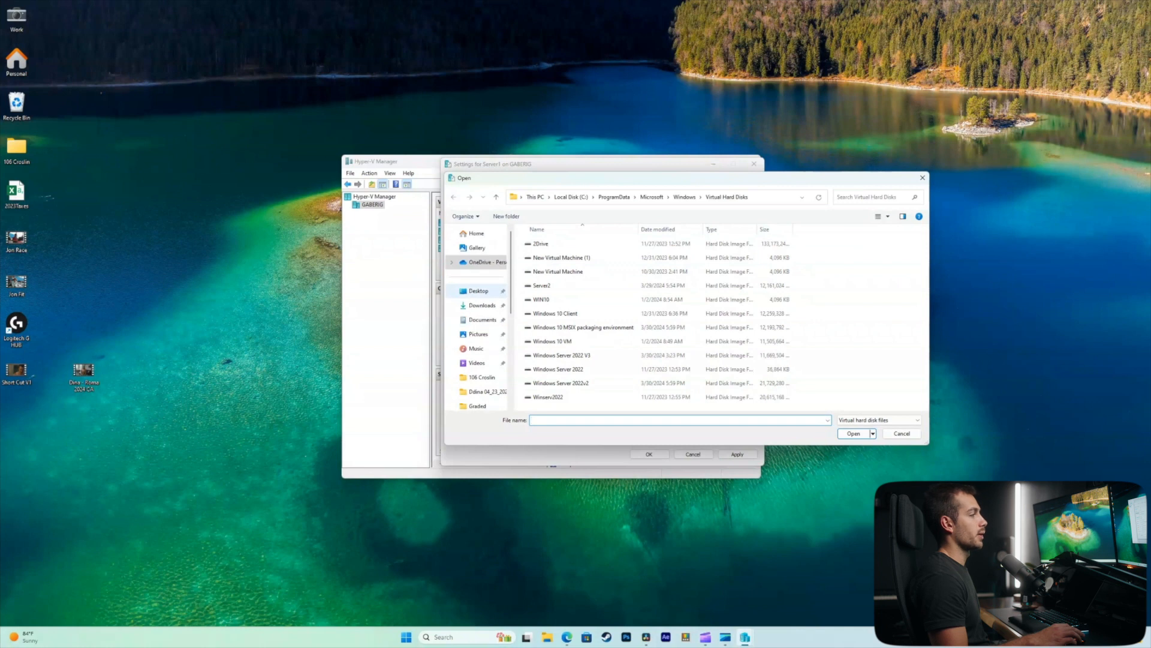
Step: Attach the Windows Server 2022 ISO from Downloads to the VM's DVD drive
left_click(851, 433)
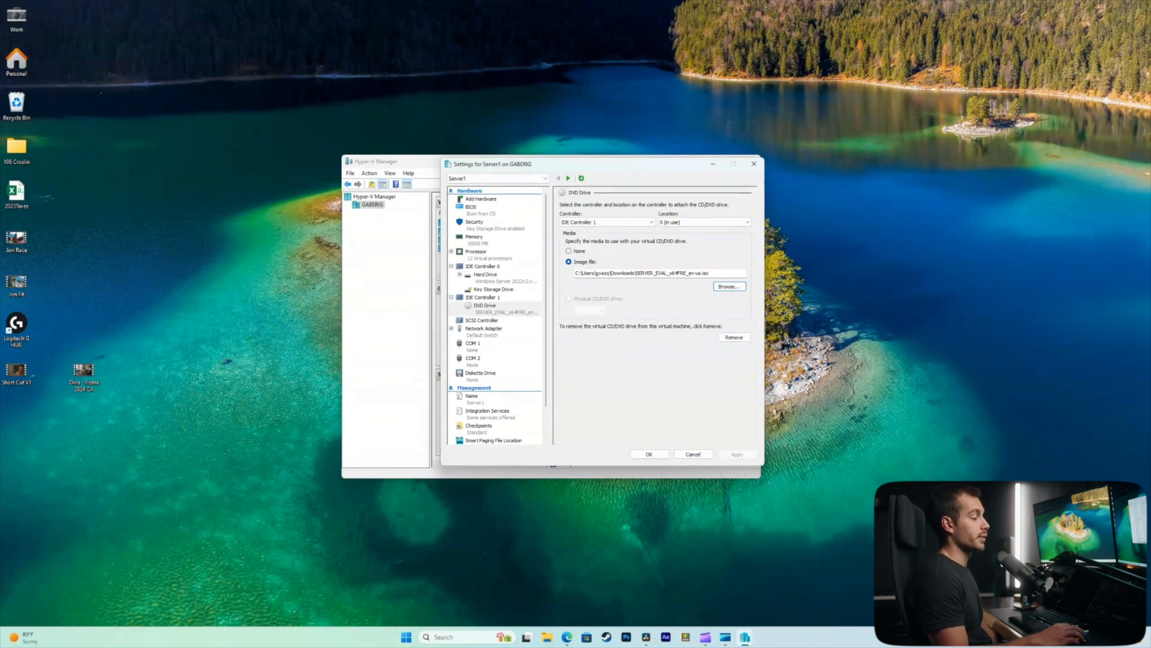
left_click(728, 287)
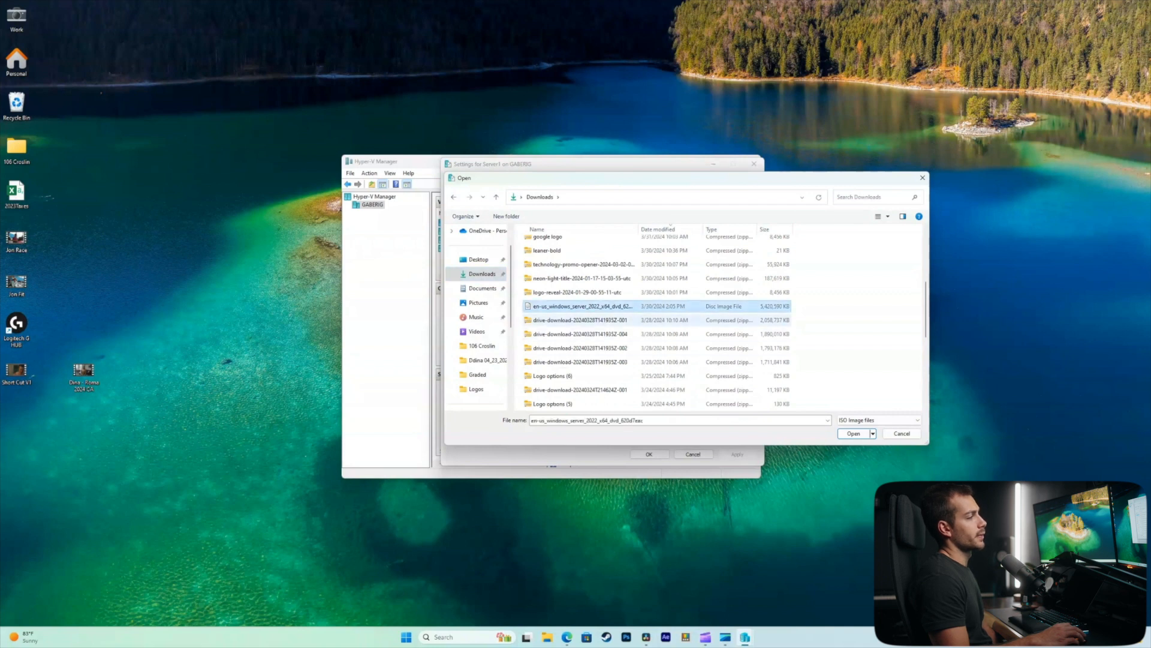
left_click(853, 433)
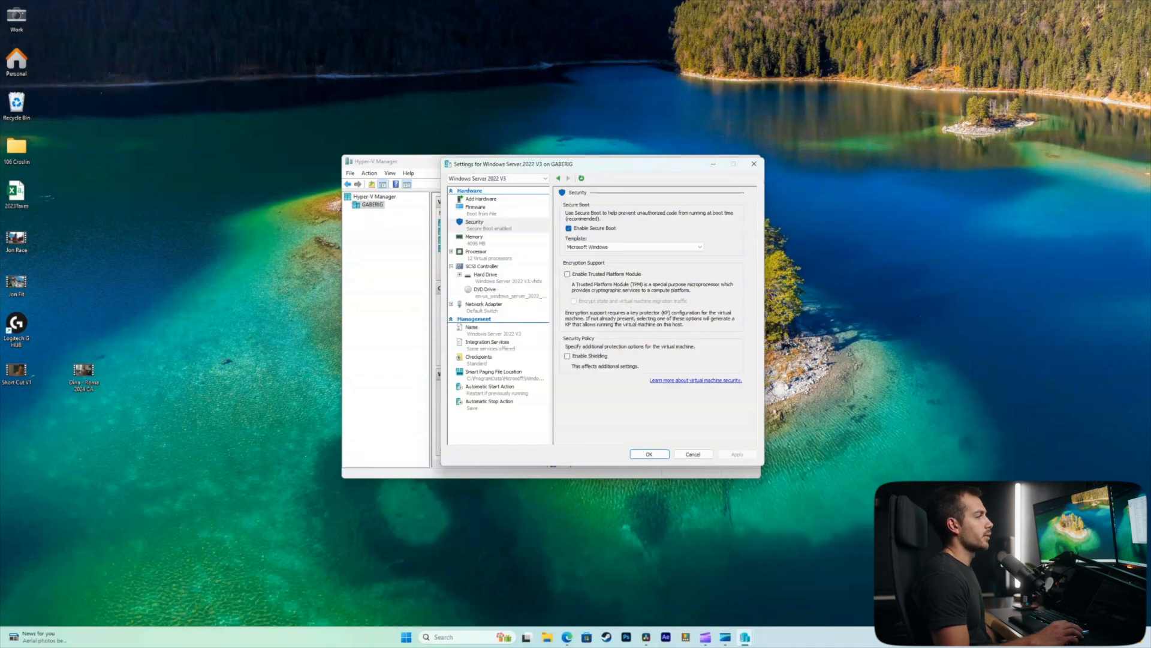
Step: Disable Secure Boot for Windows Server 2022 V3 and show its firmware boot order
left_click(568, 228)
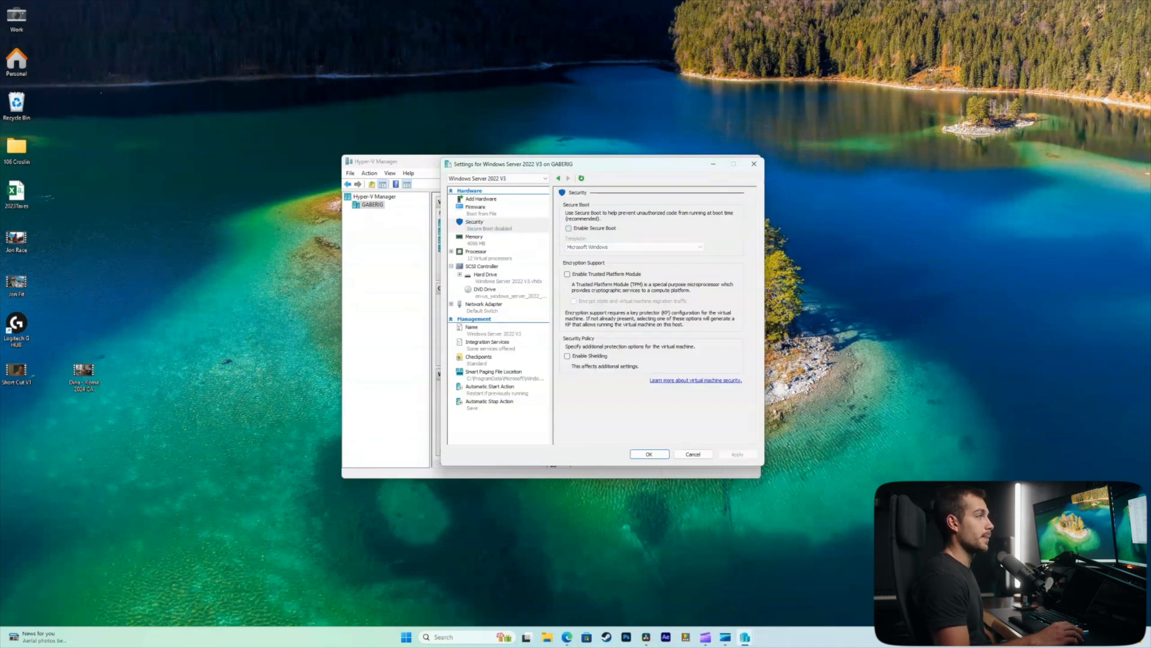
left_click(475, 208)
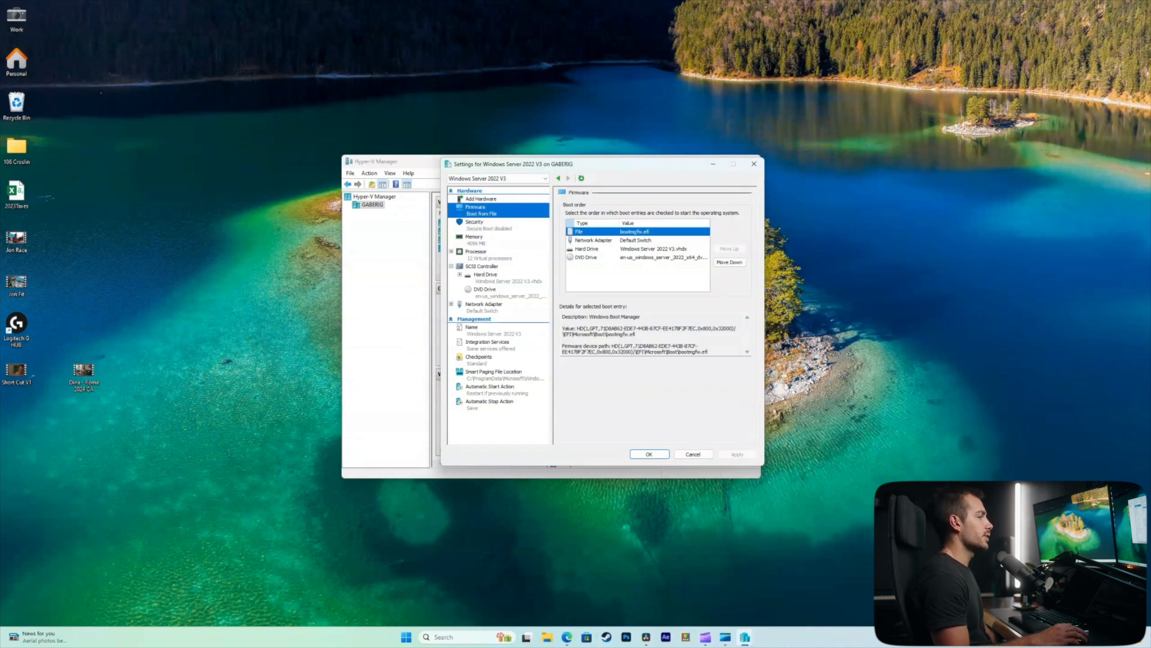
Step: Move DVD Drive to the top of the boot order, verify Security, and save with OK
left_click(640, 257)
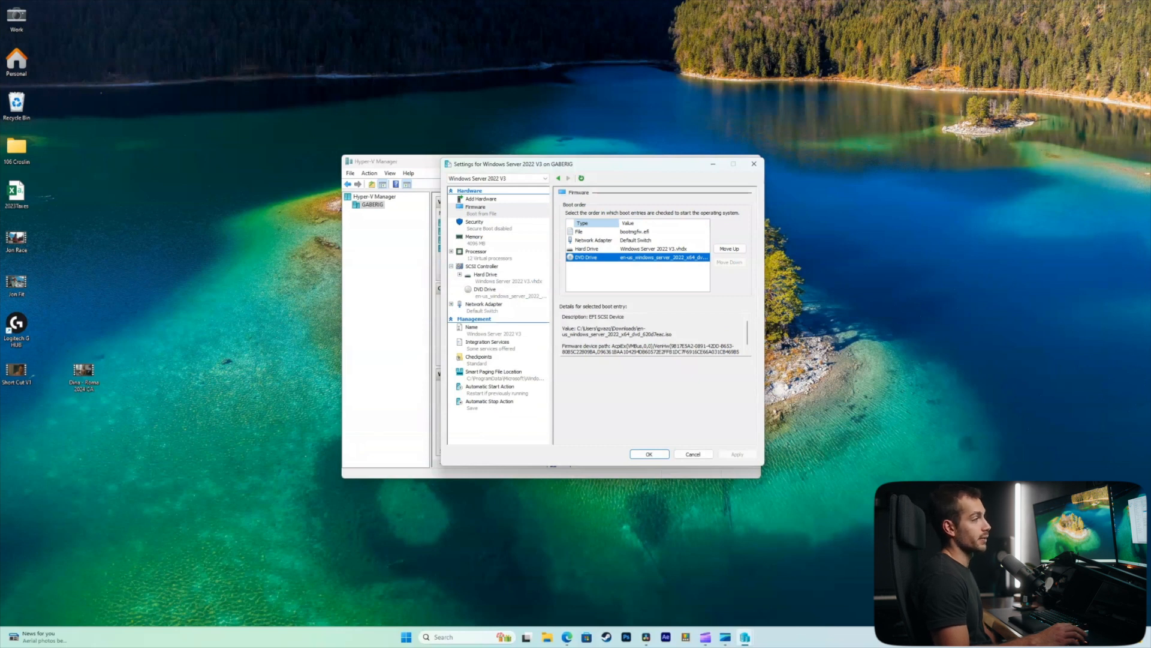
left_click(728, 248)
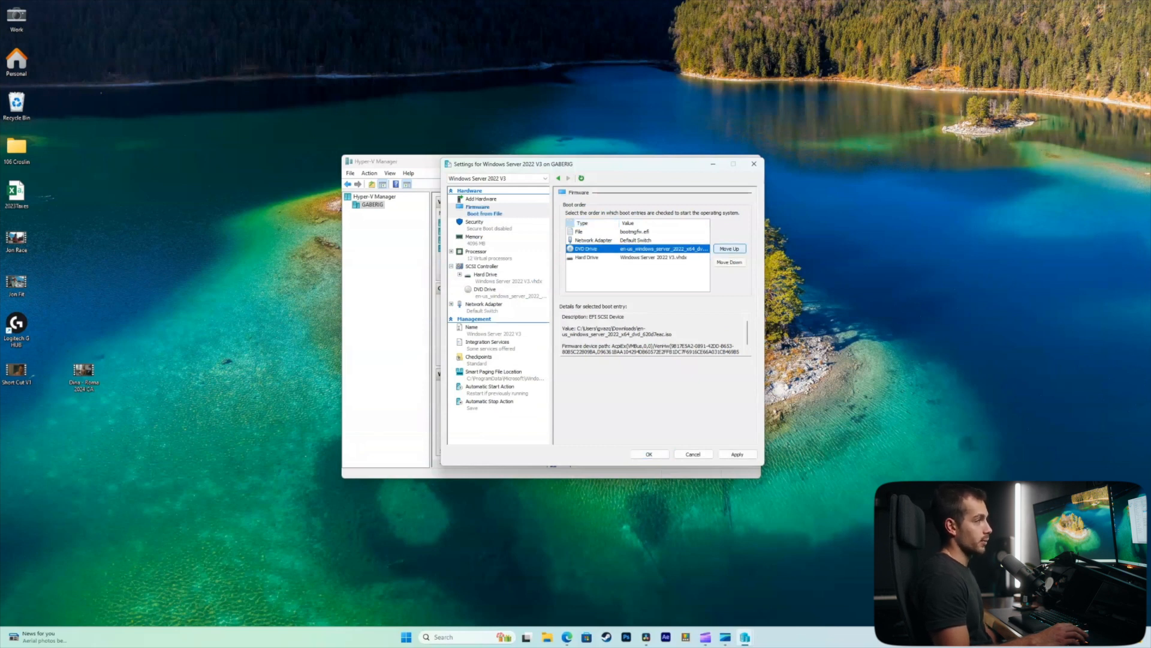
left_click(728, 247)
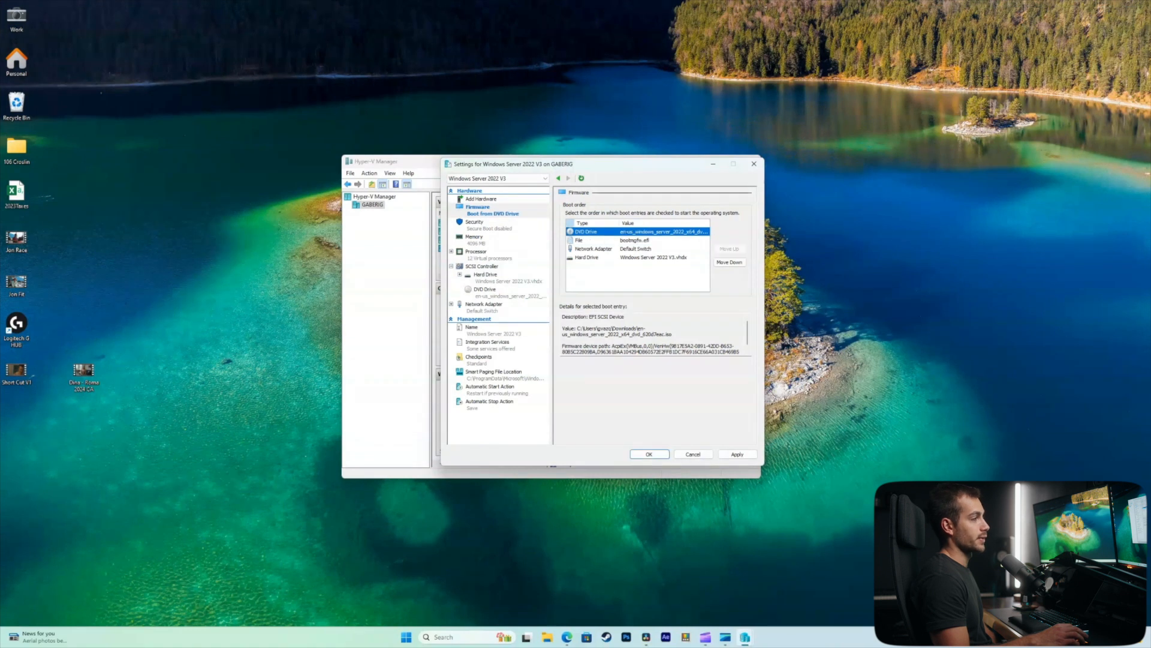
left_click(474, 222)
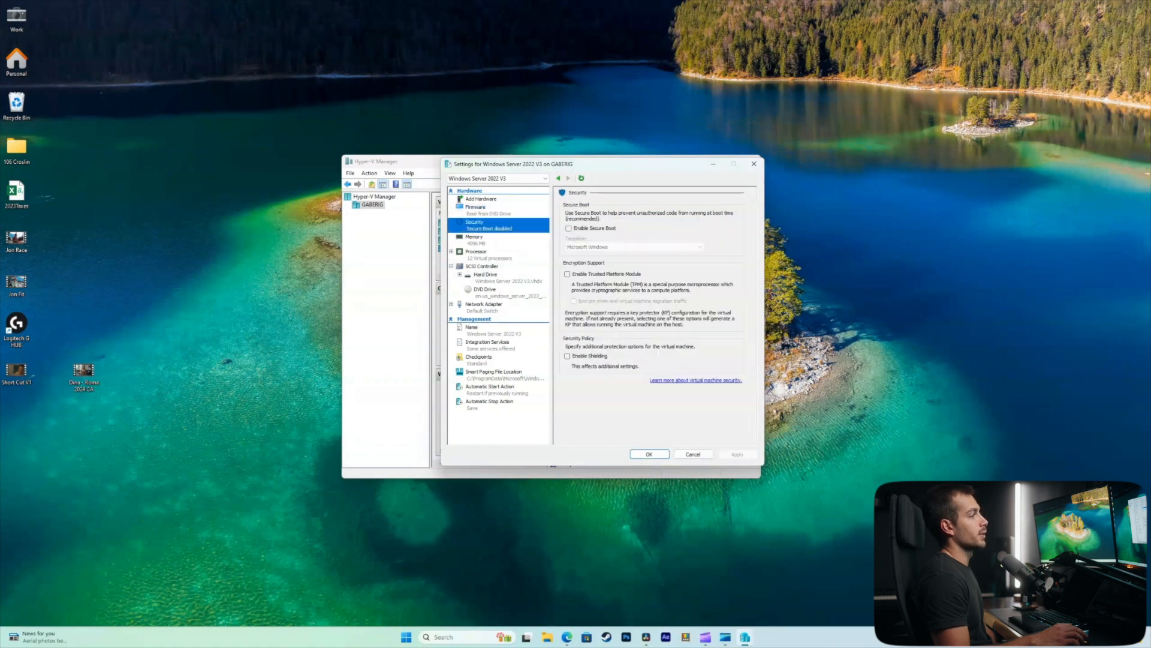
left_click(475, 206)
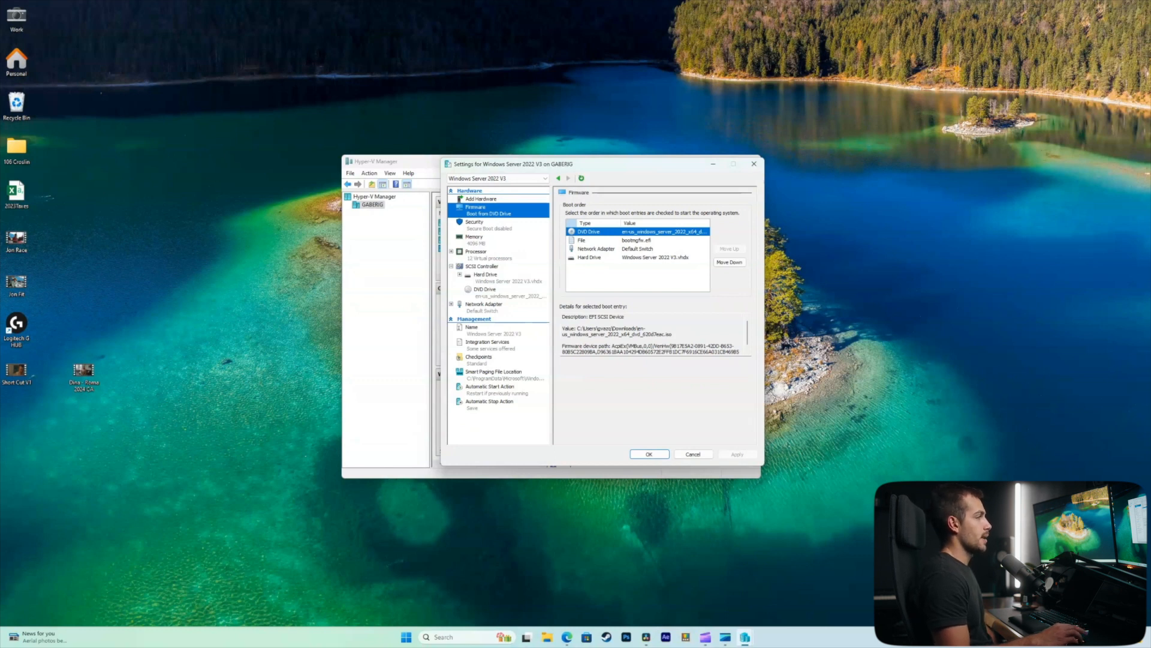
left_click(485, 274)
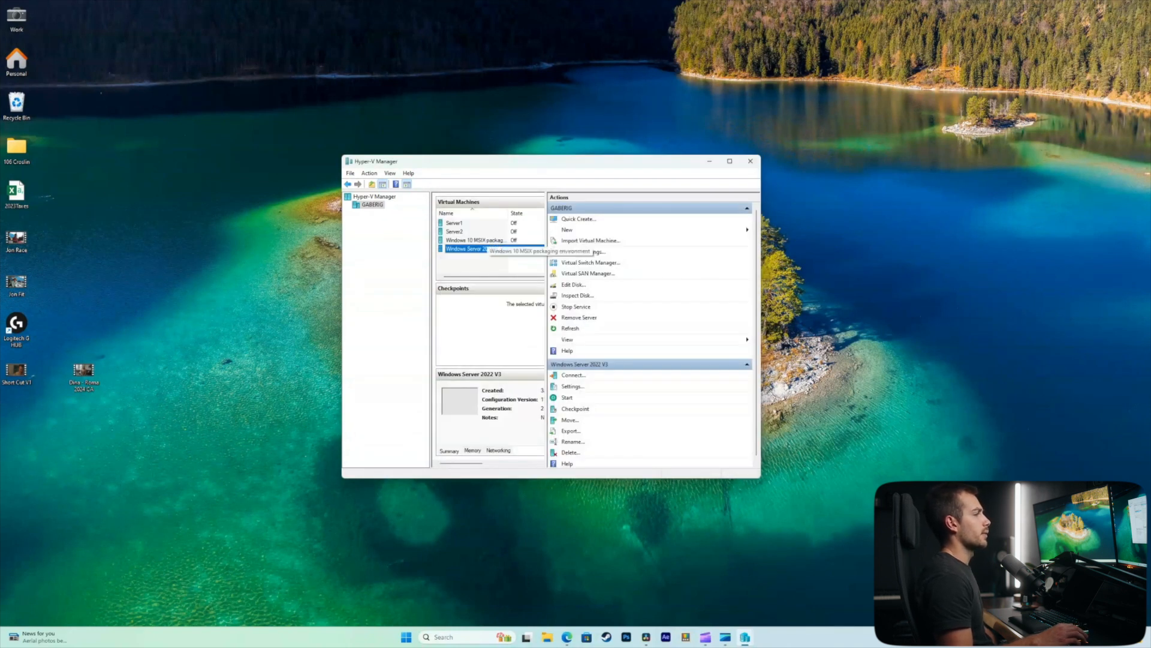
Step: Connect to Windows Server 2022 V3, start it and boot from the DVD into setup
left_click(573, 375)
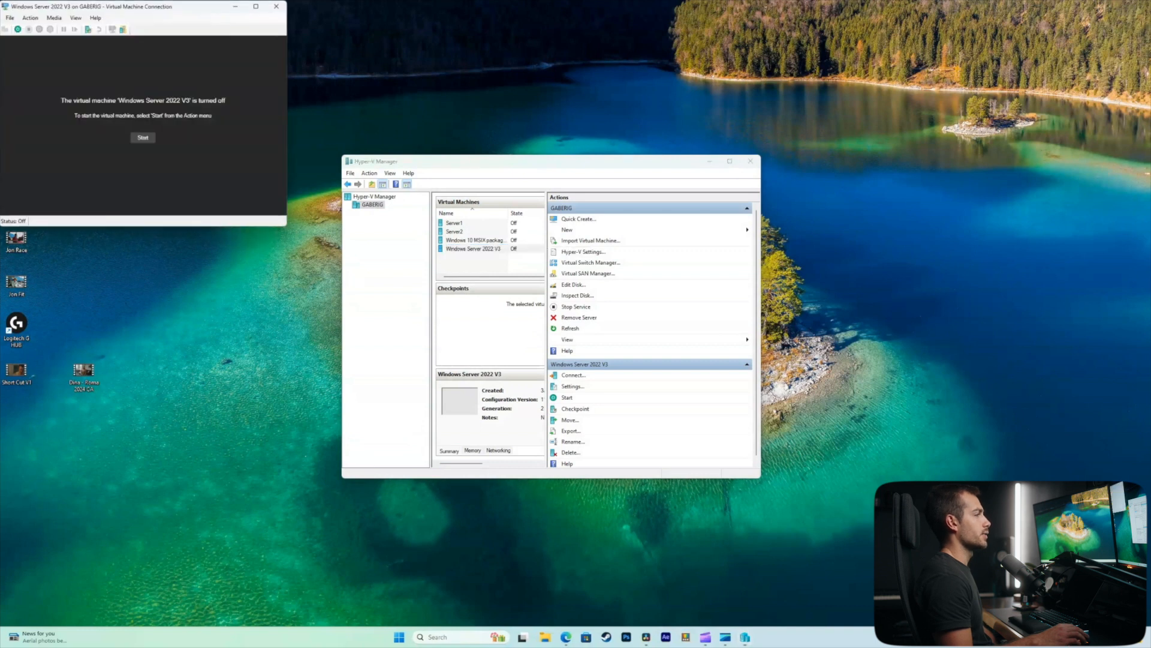
left_click(567, 397)
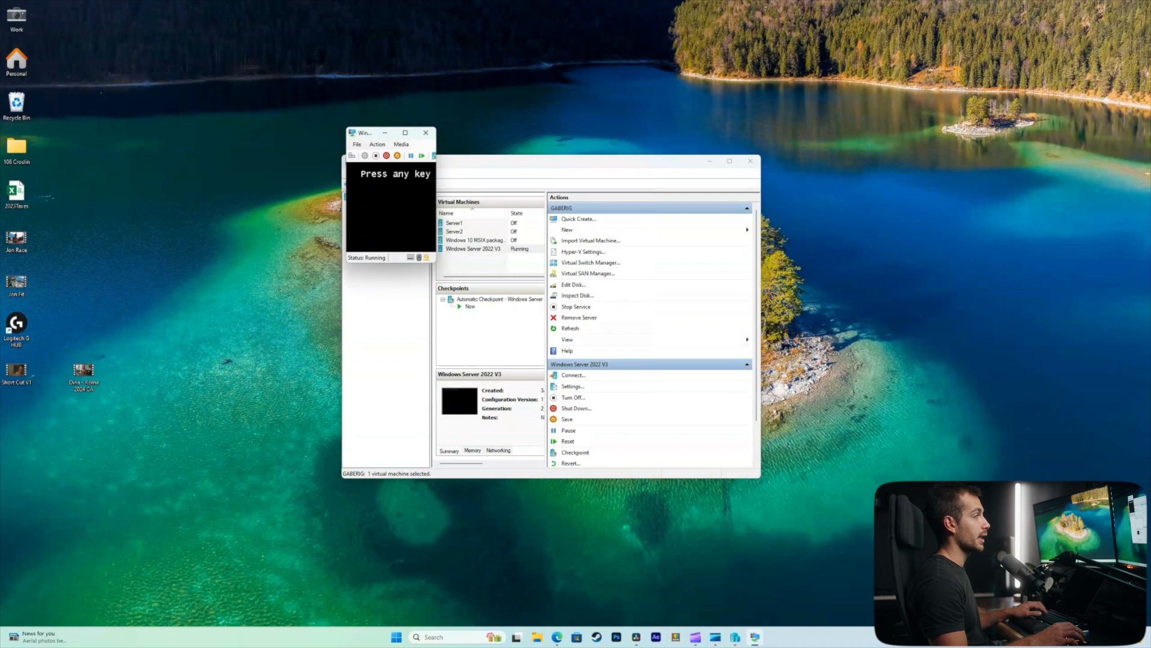
left_click(573, 374)
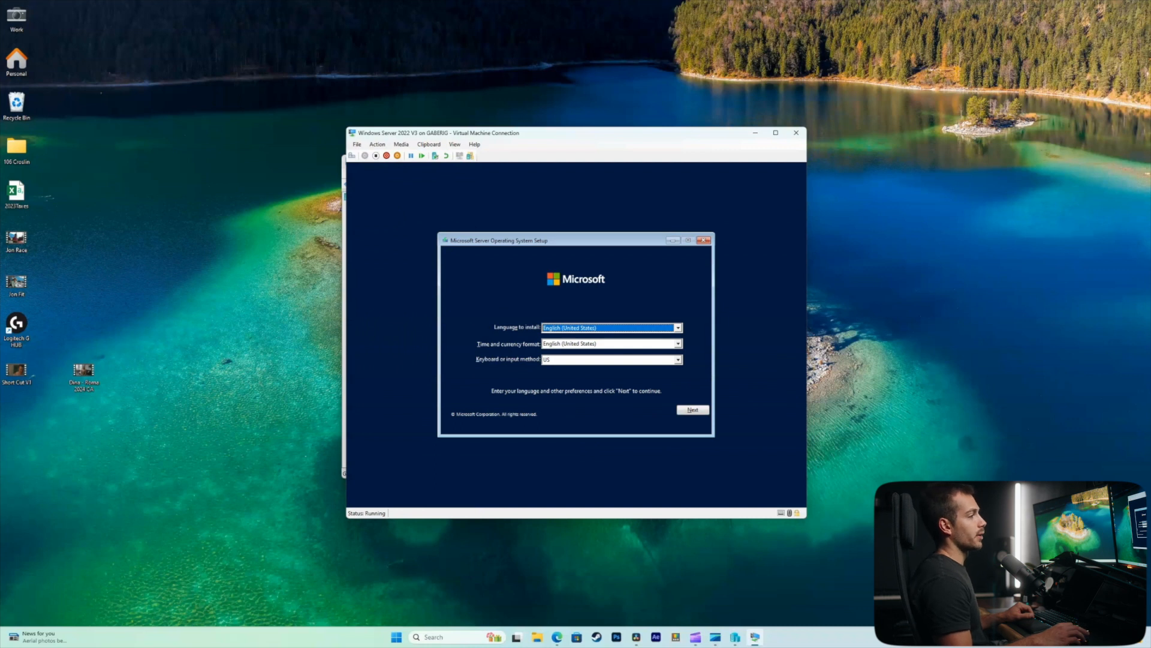
Step: Exit Windows Server setup from the language screen
left_click(691, 410)
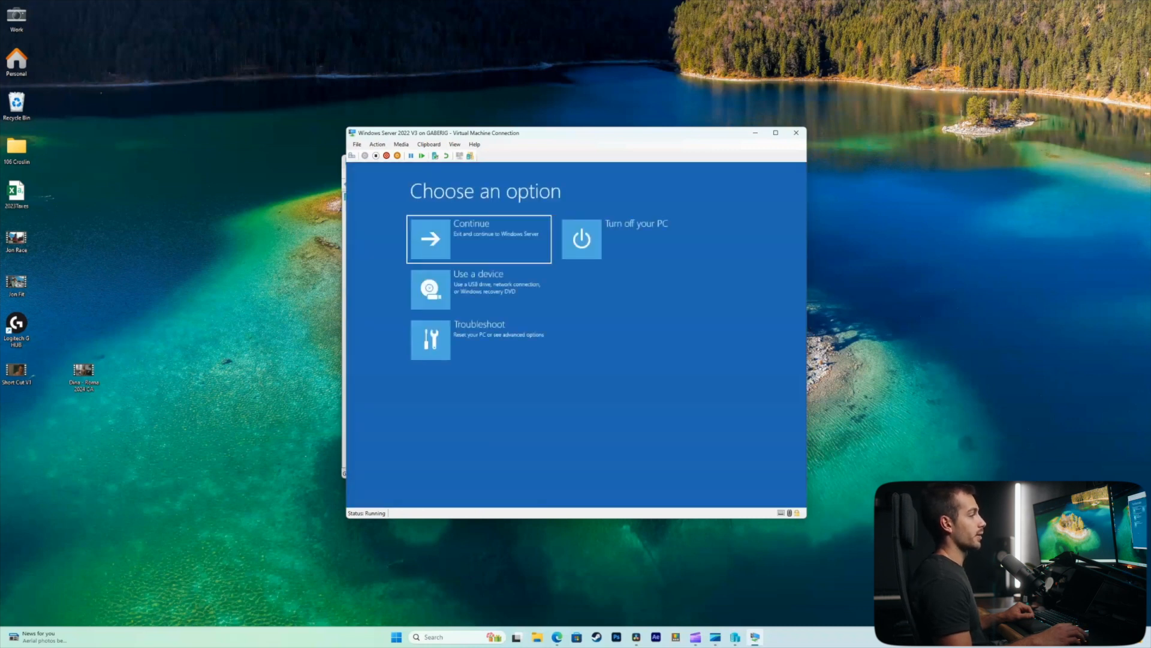
mouse_move(477, 289)
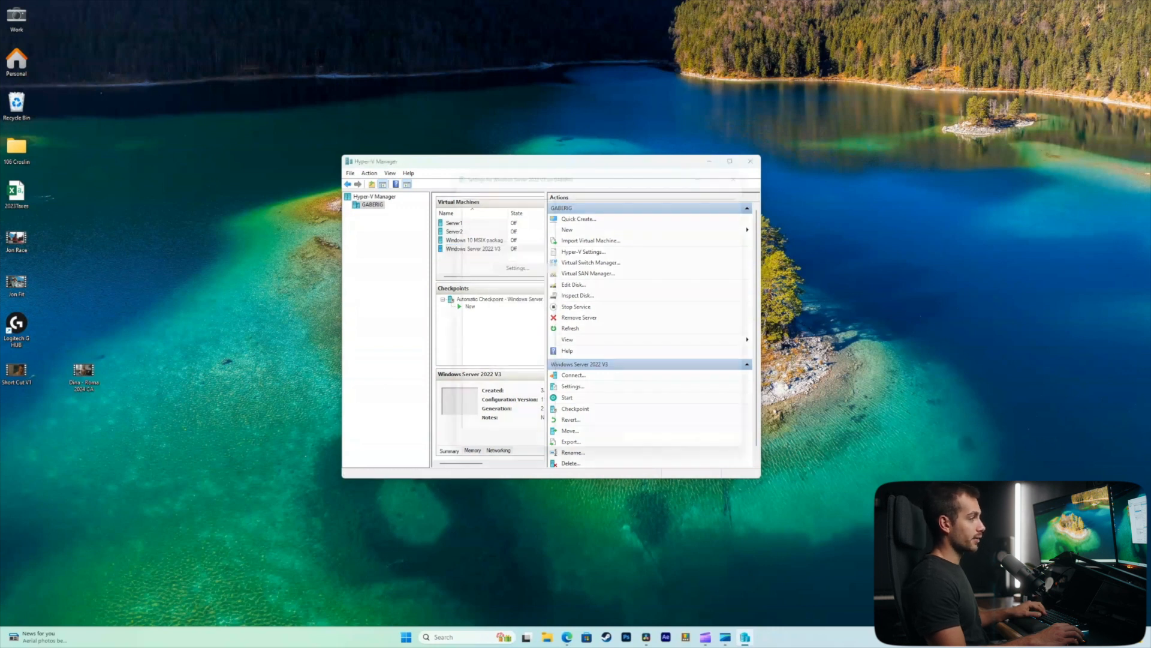
Step: Move DVD Drive back down the boot order and re-enable Secure Boot
left_click(572, 386)
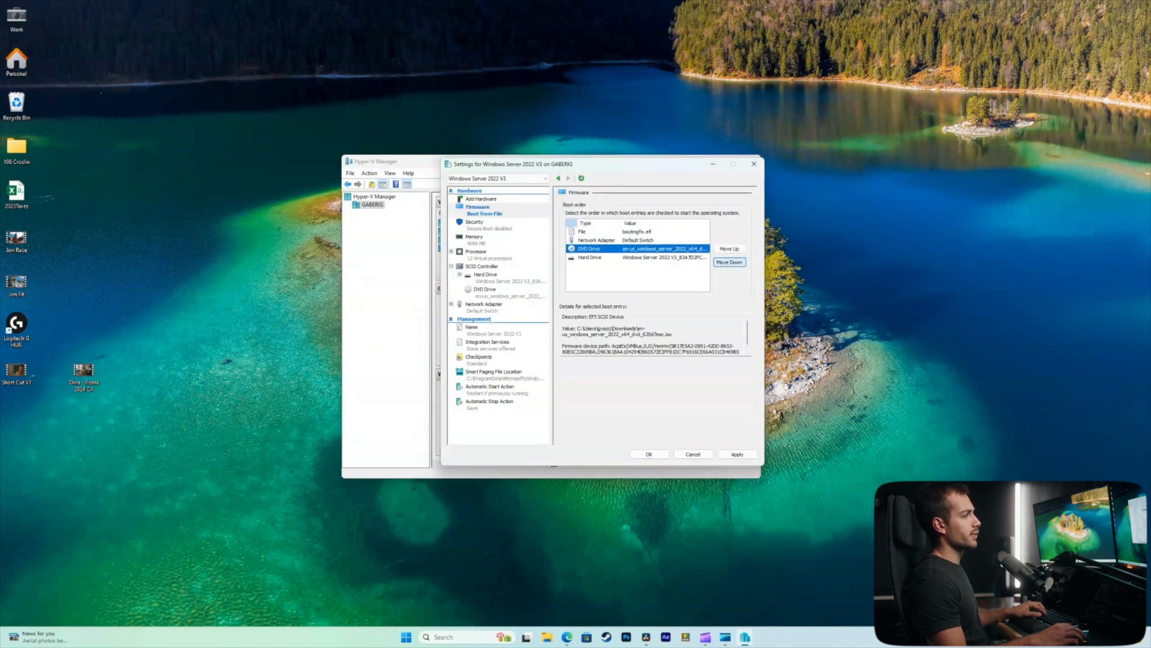
left_click(475, 222)
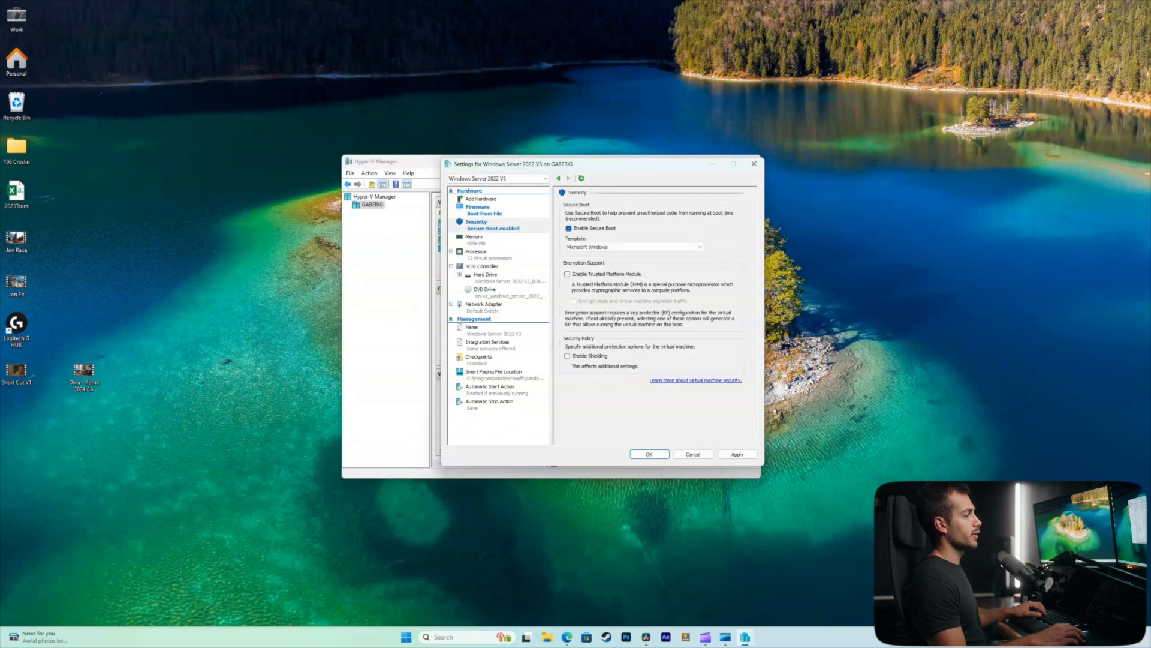